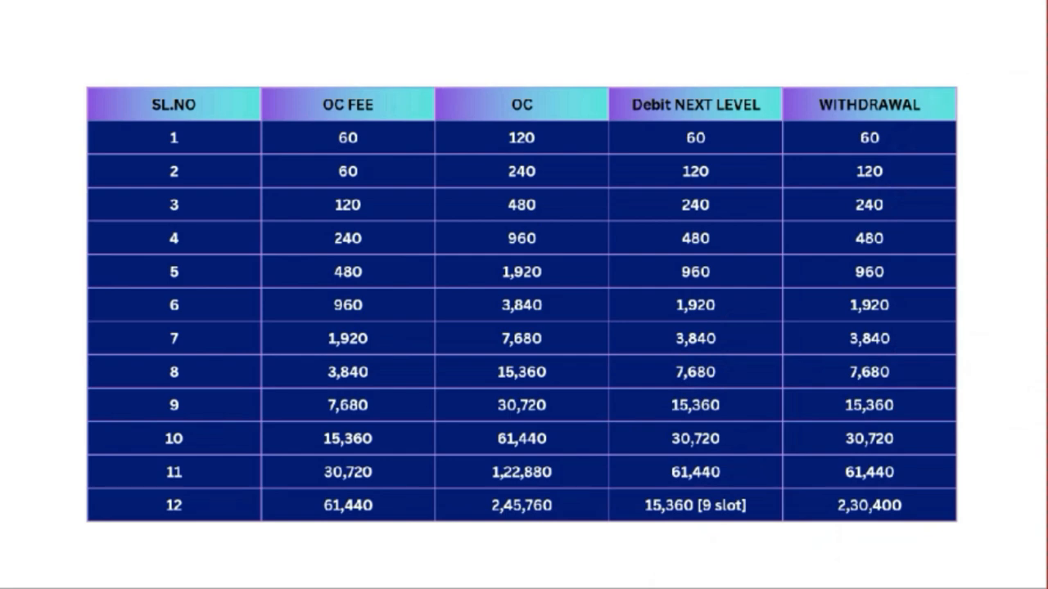
pyautogui.scroll(-3)
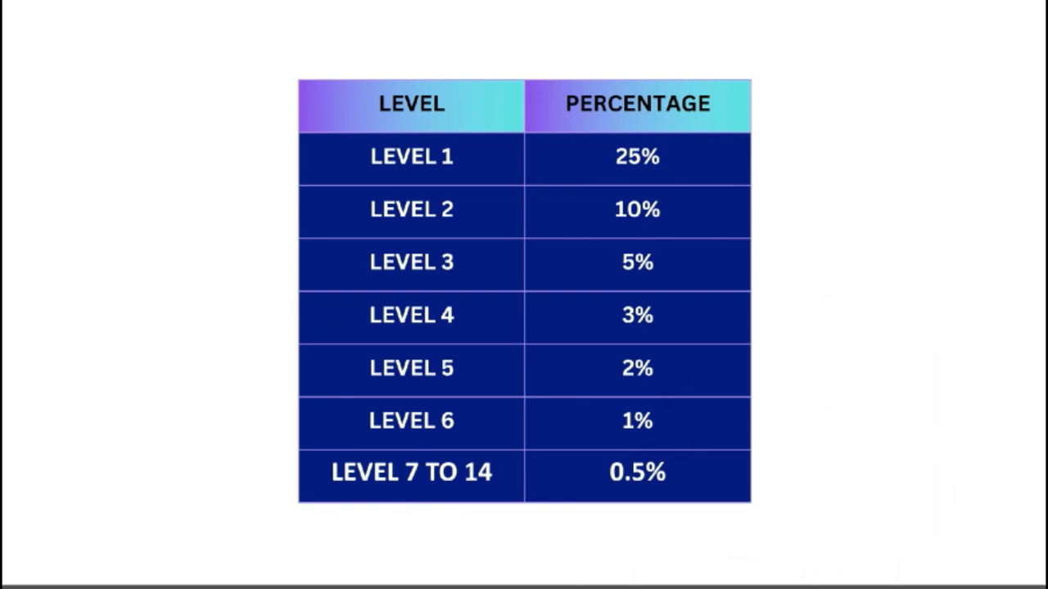
pyautogui.scroll(-3)
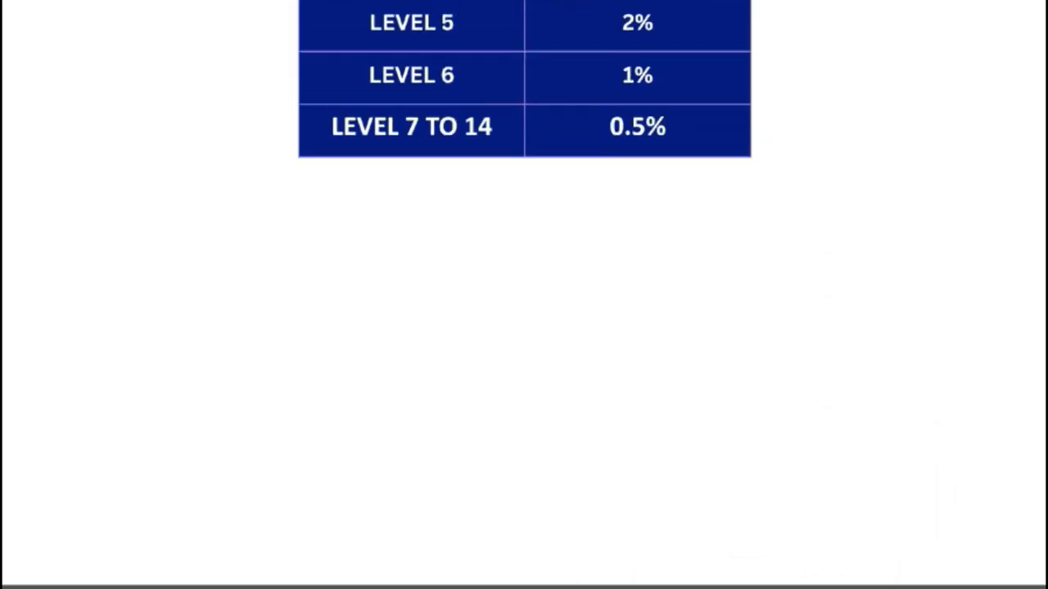